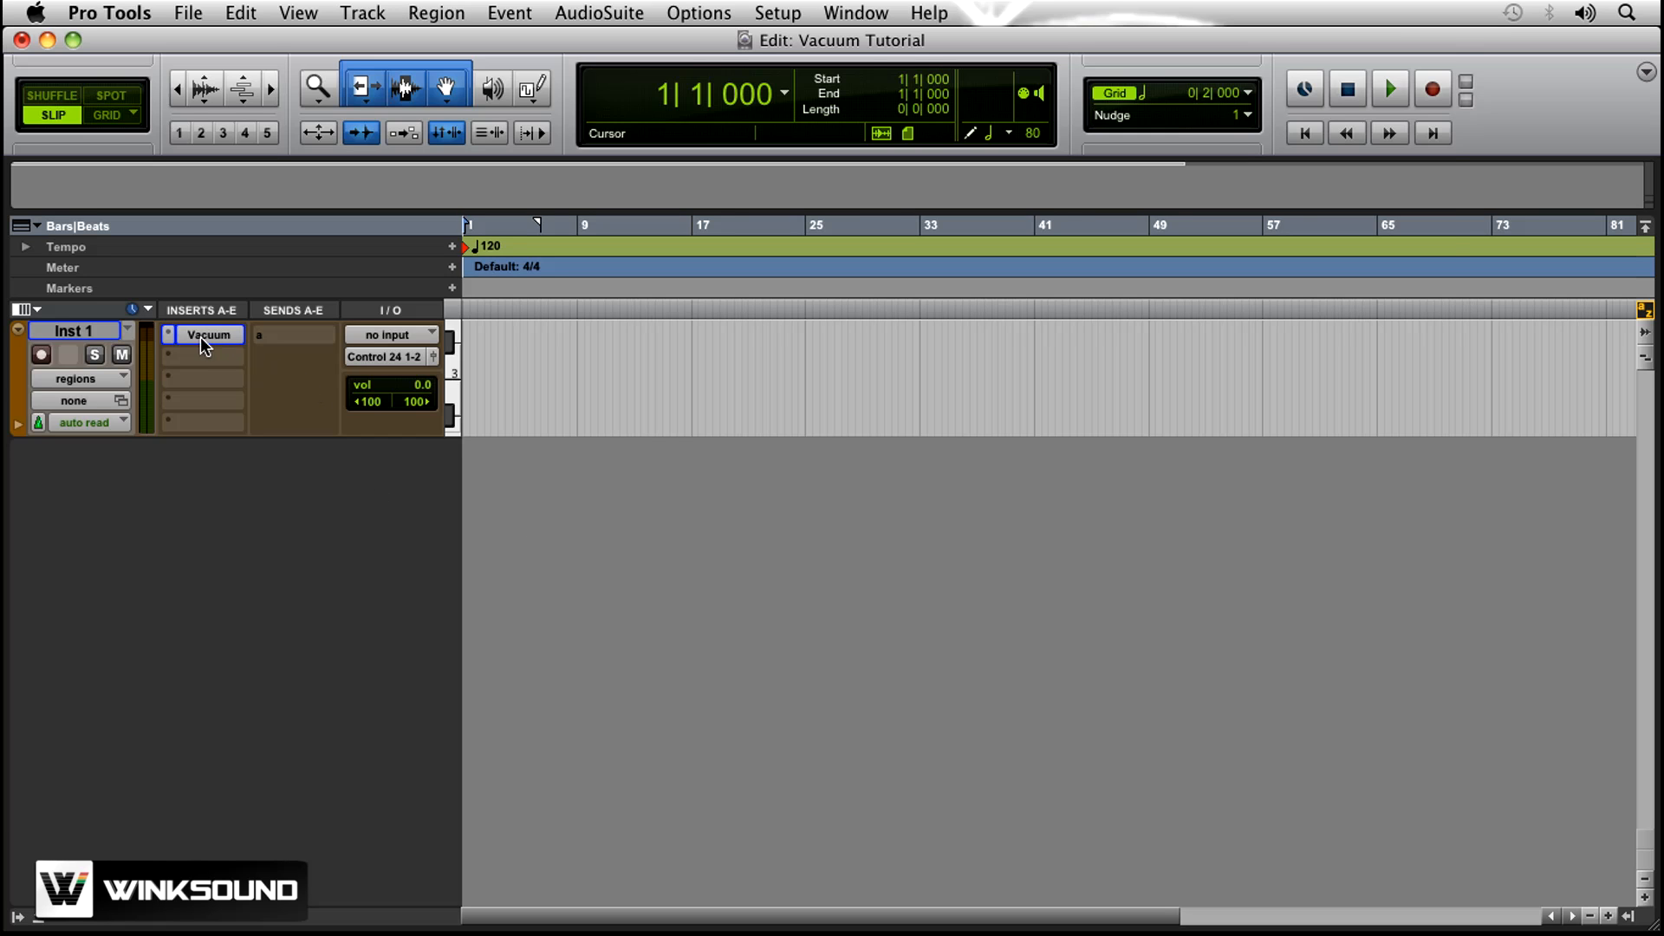
- Open the Vacuum synth plug-in window from the Inst 1 track's insert
click(210, 335)
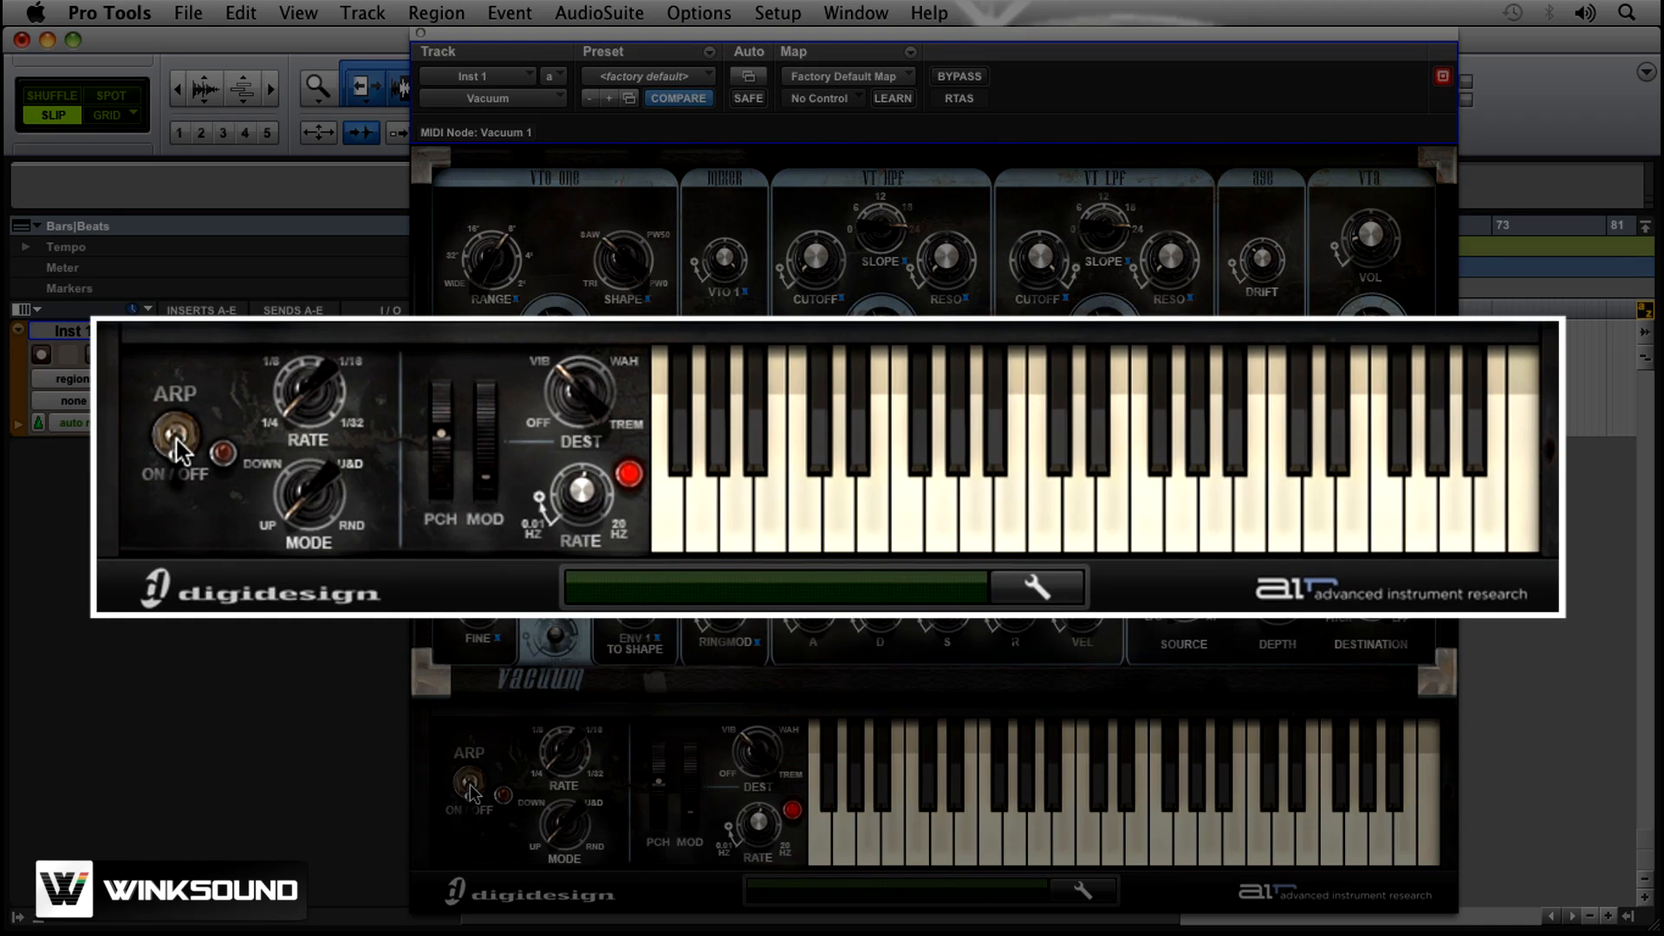
- Switch the arpeggiator on and sweep RATE through 1/4 triplet and 1/16 triplet back to 1/4 note
click(175, 440)
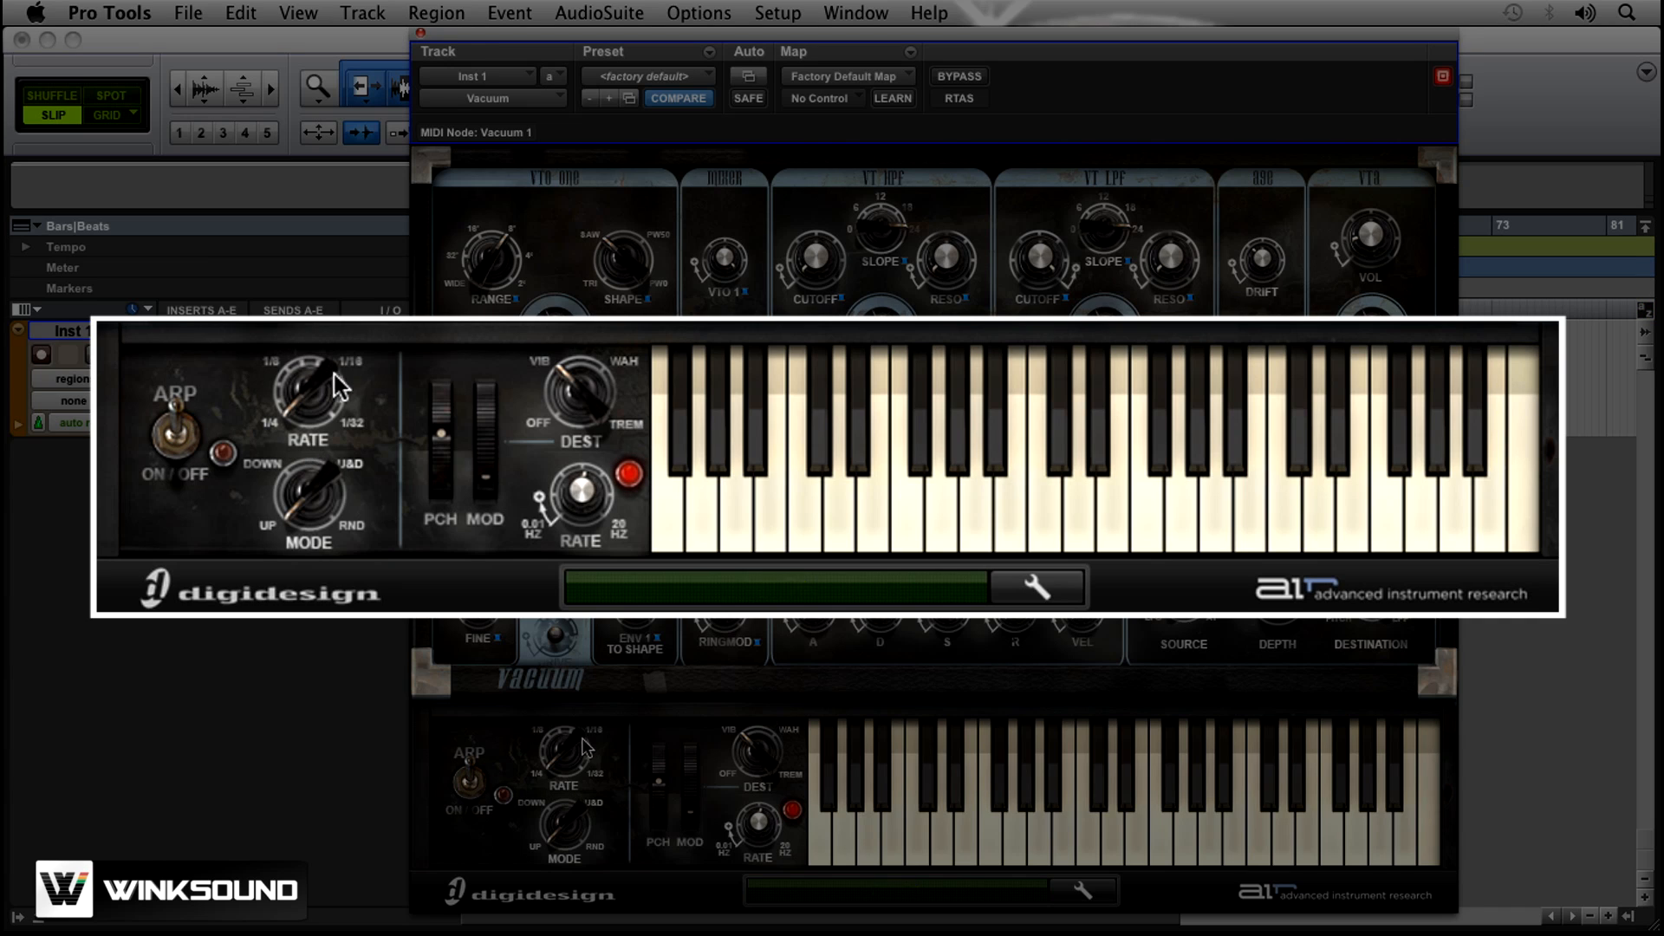
mouse_move(325, 397)
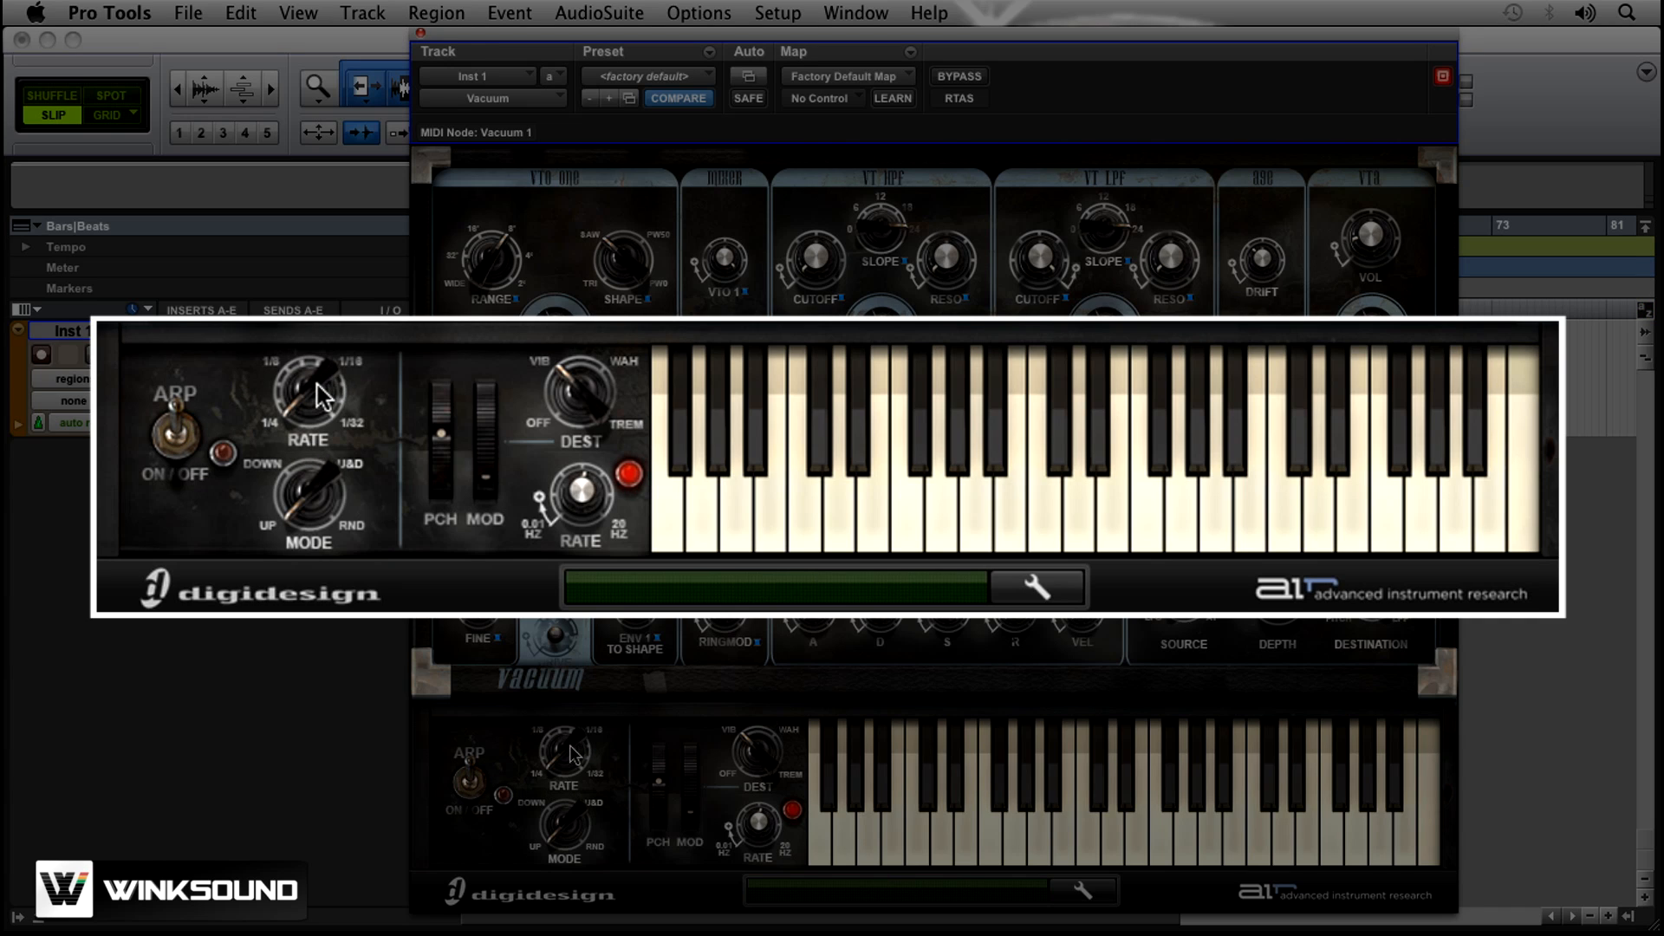
drag(307, 399, 319, 382)
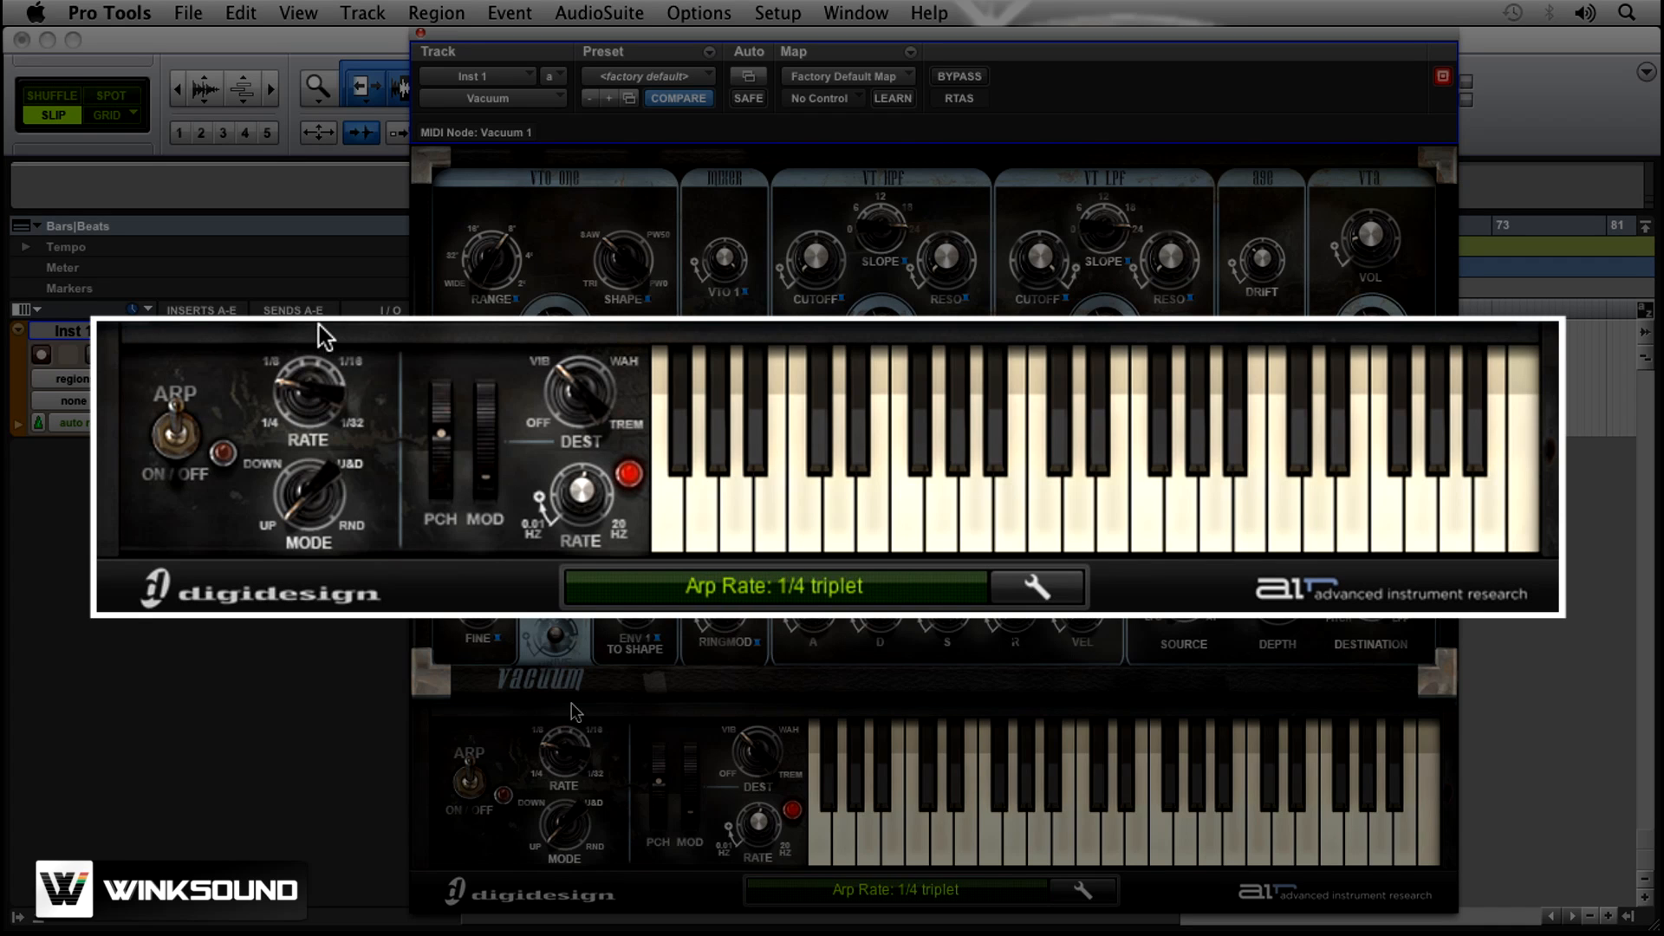
drag(309, 399, 319, 376)
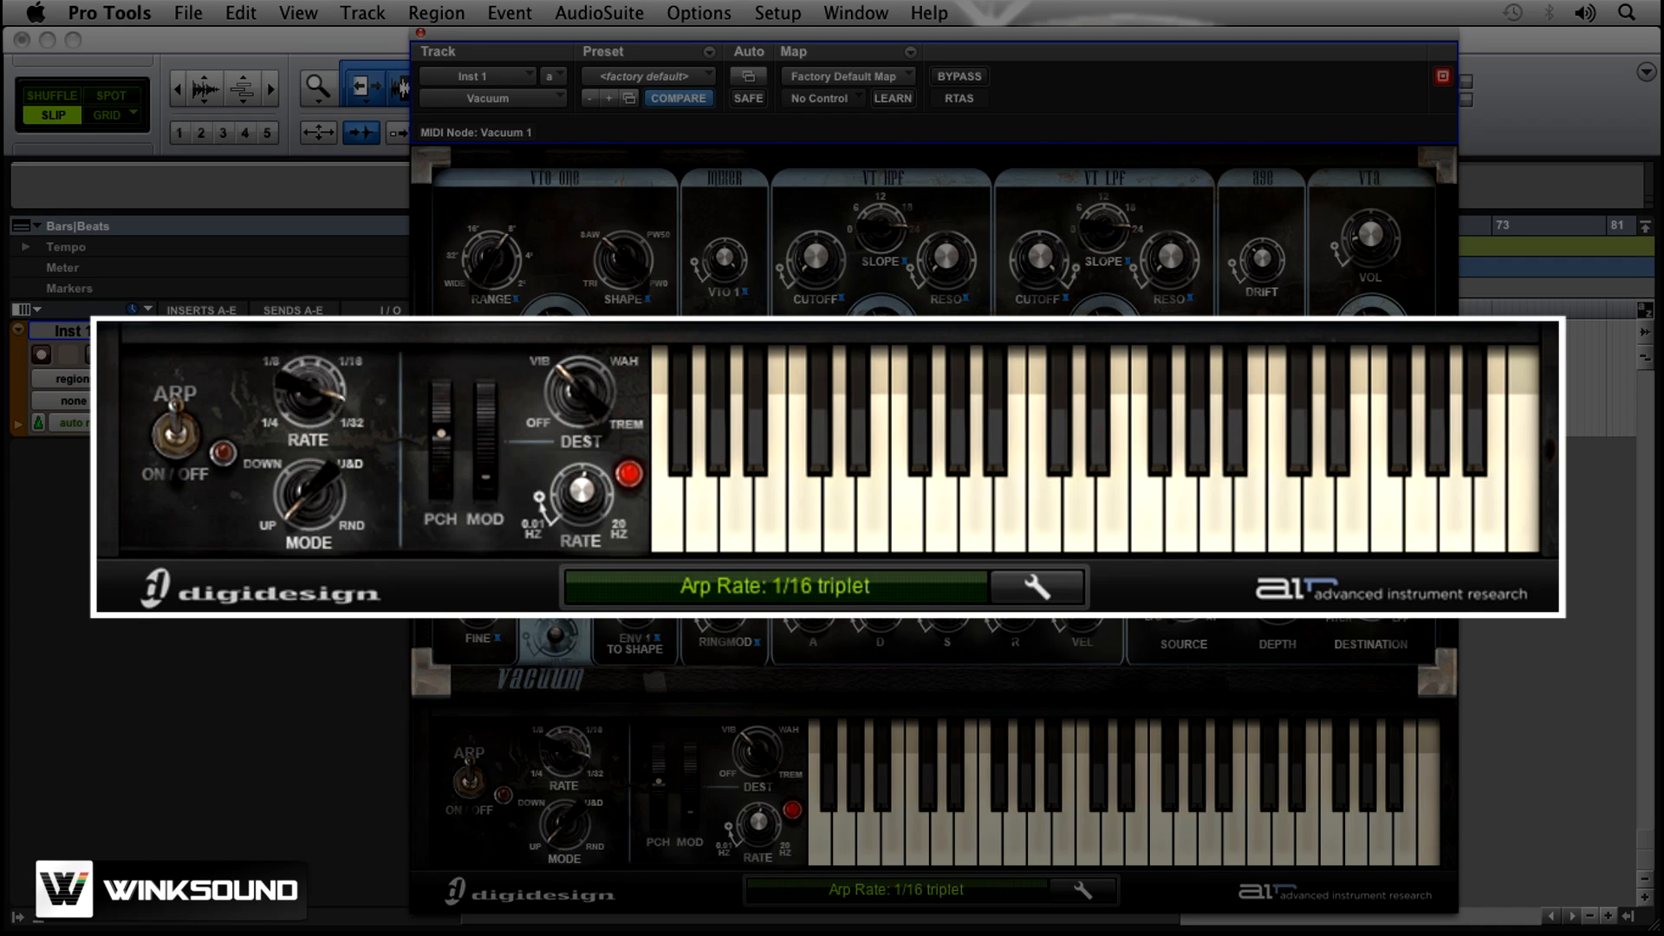
drag(308, 401, 286, 414)
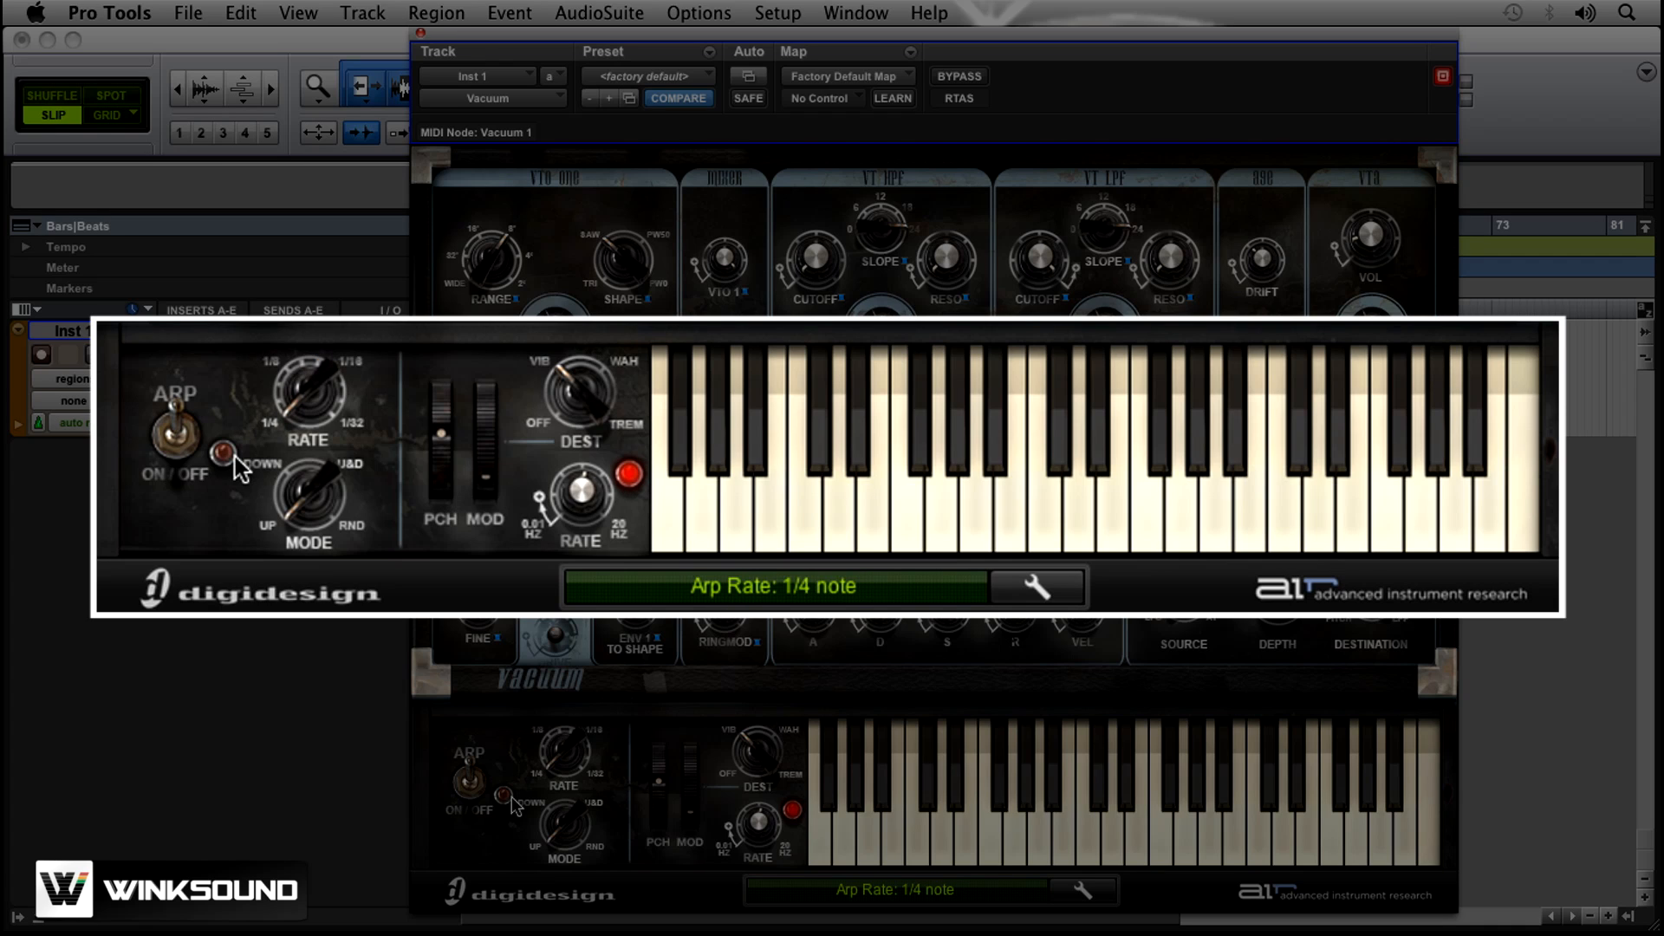
click(221, 452)
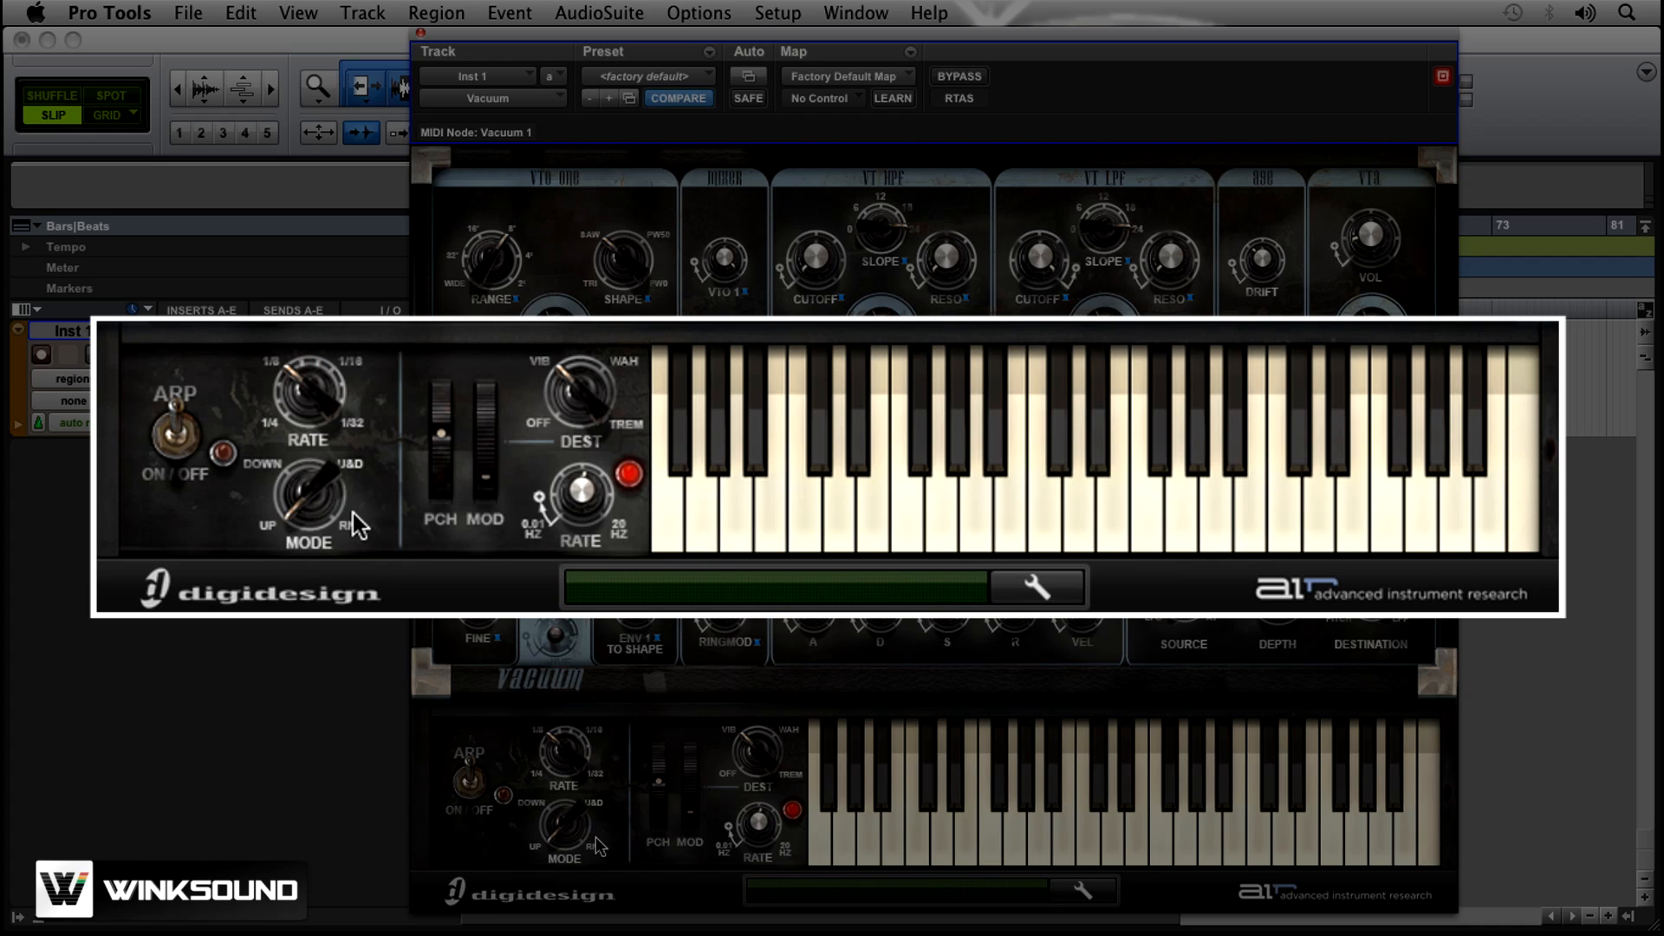
mouse_move(340, 497)
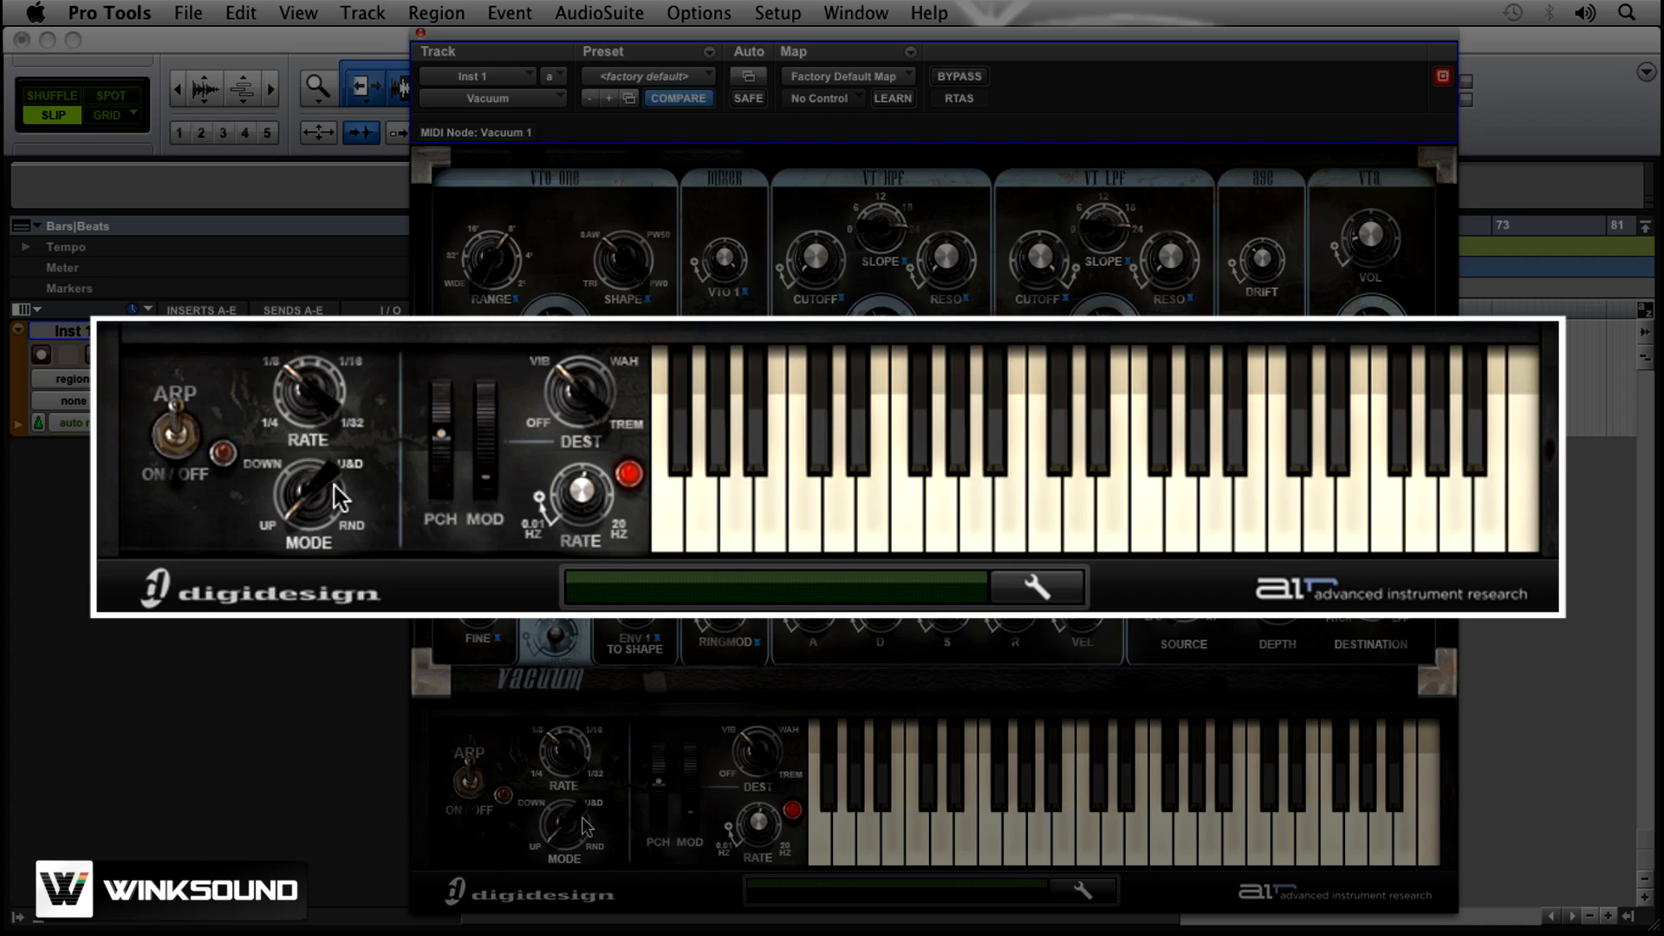
- Turn the arpeggiator MODE knob through Up, Down, U&D and RND play orders
drag(309, 499, 324, 478)
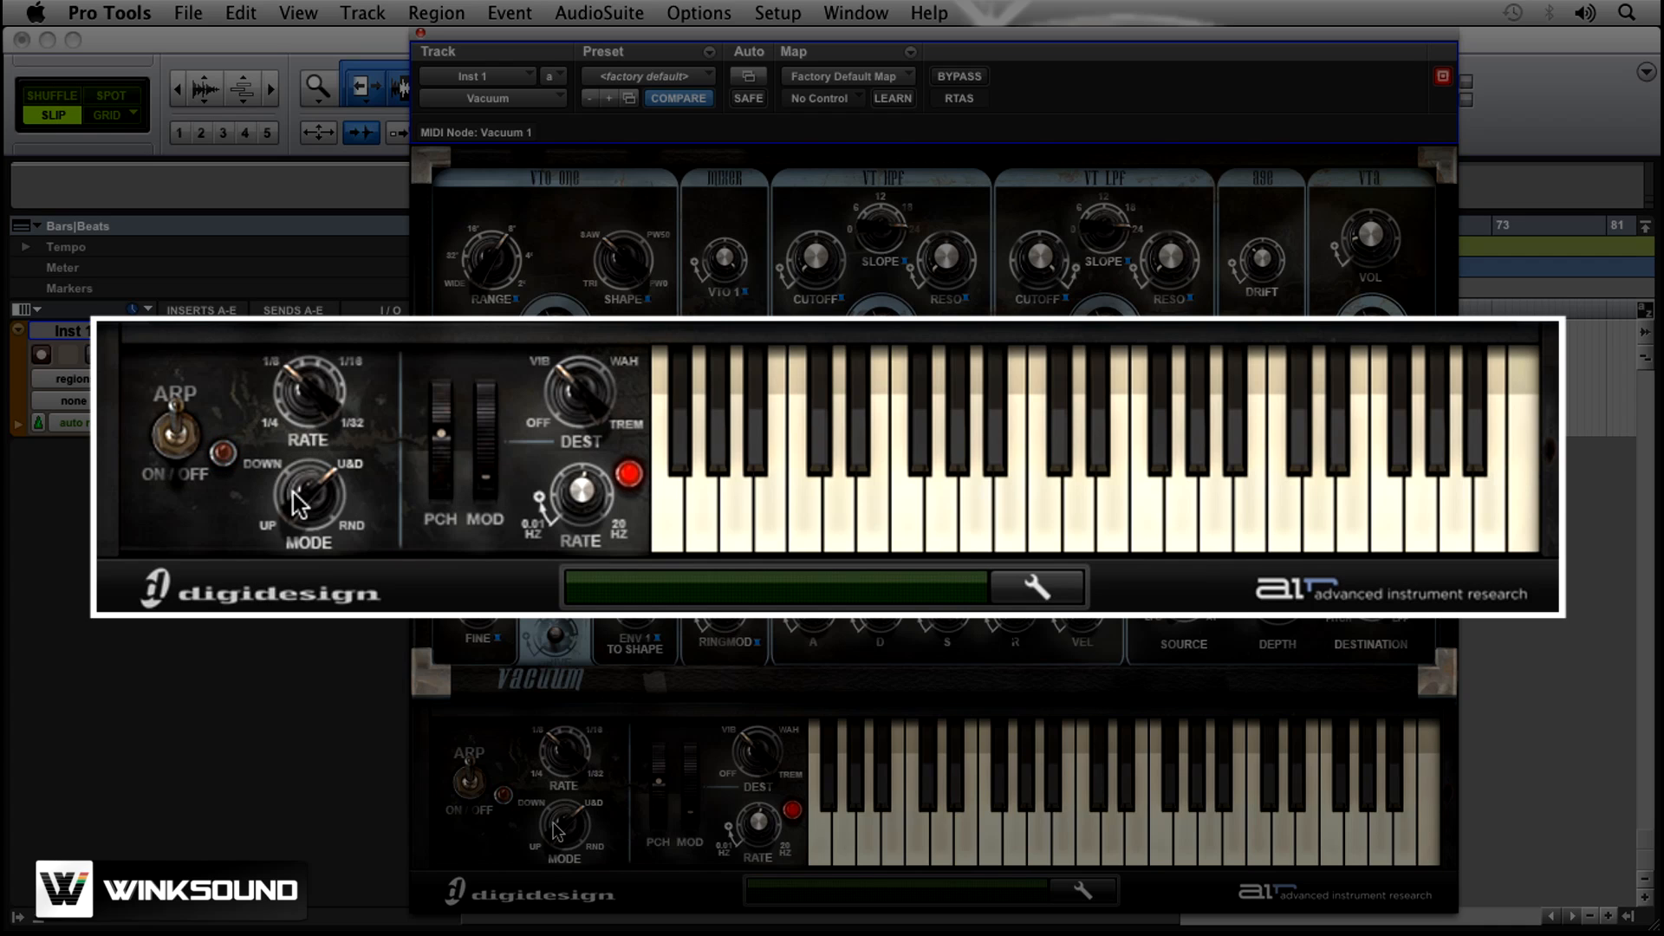
drag(308, 499, 309, 467)
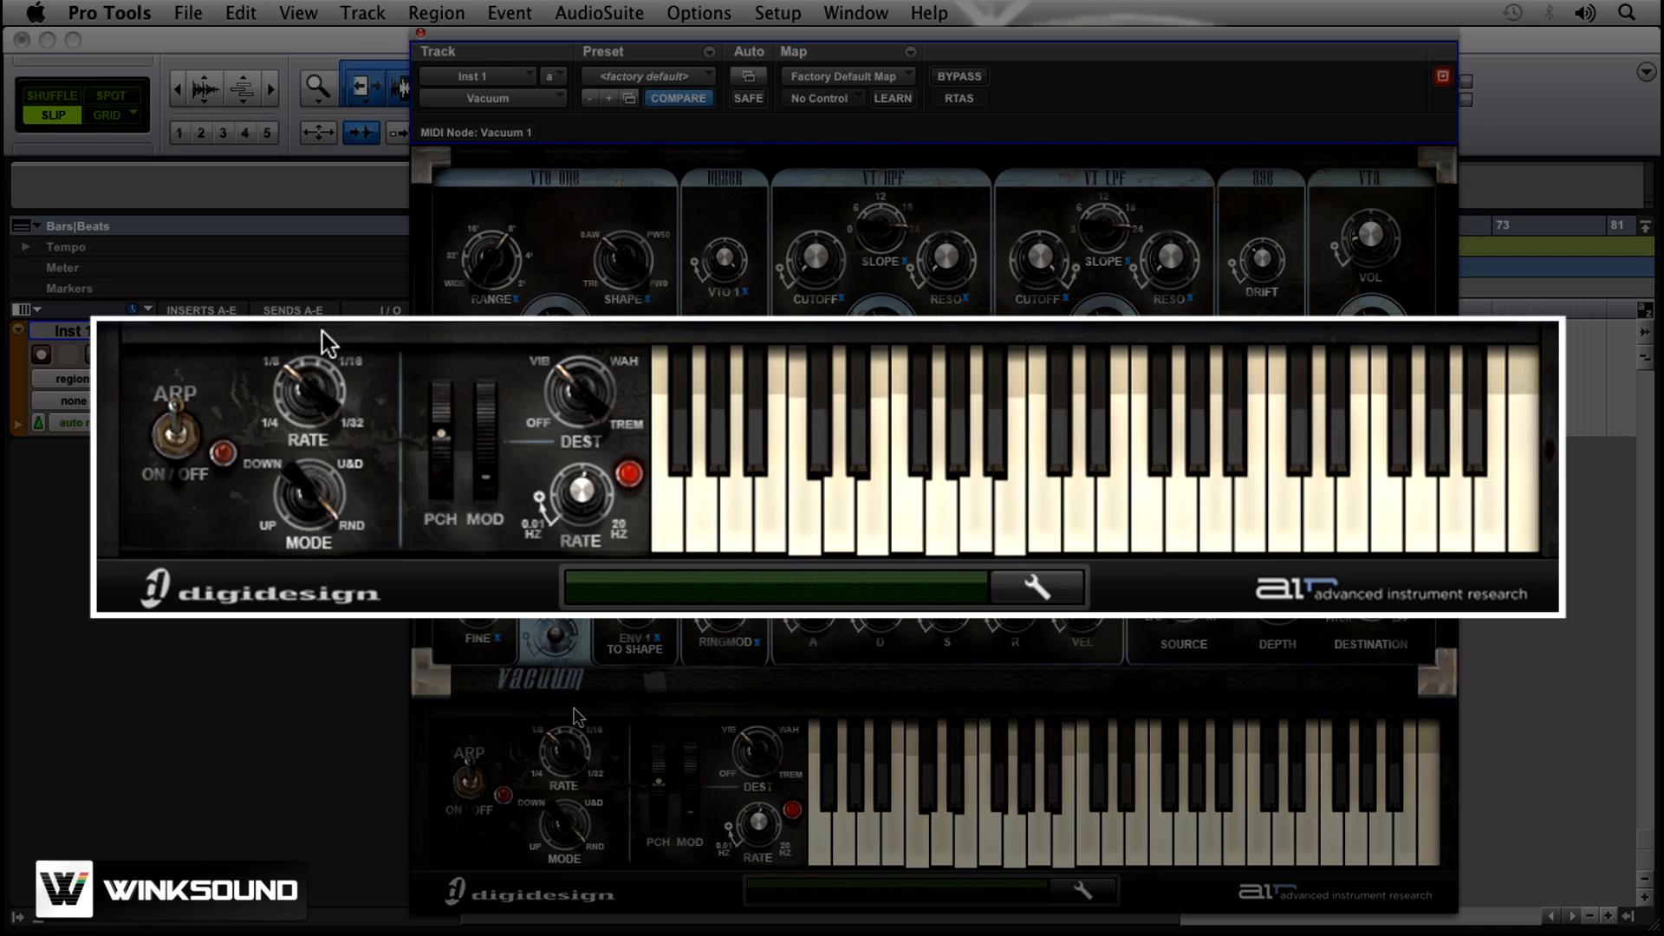
click(222, 452)
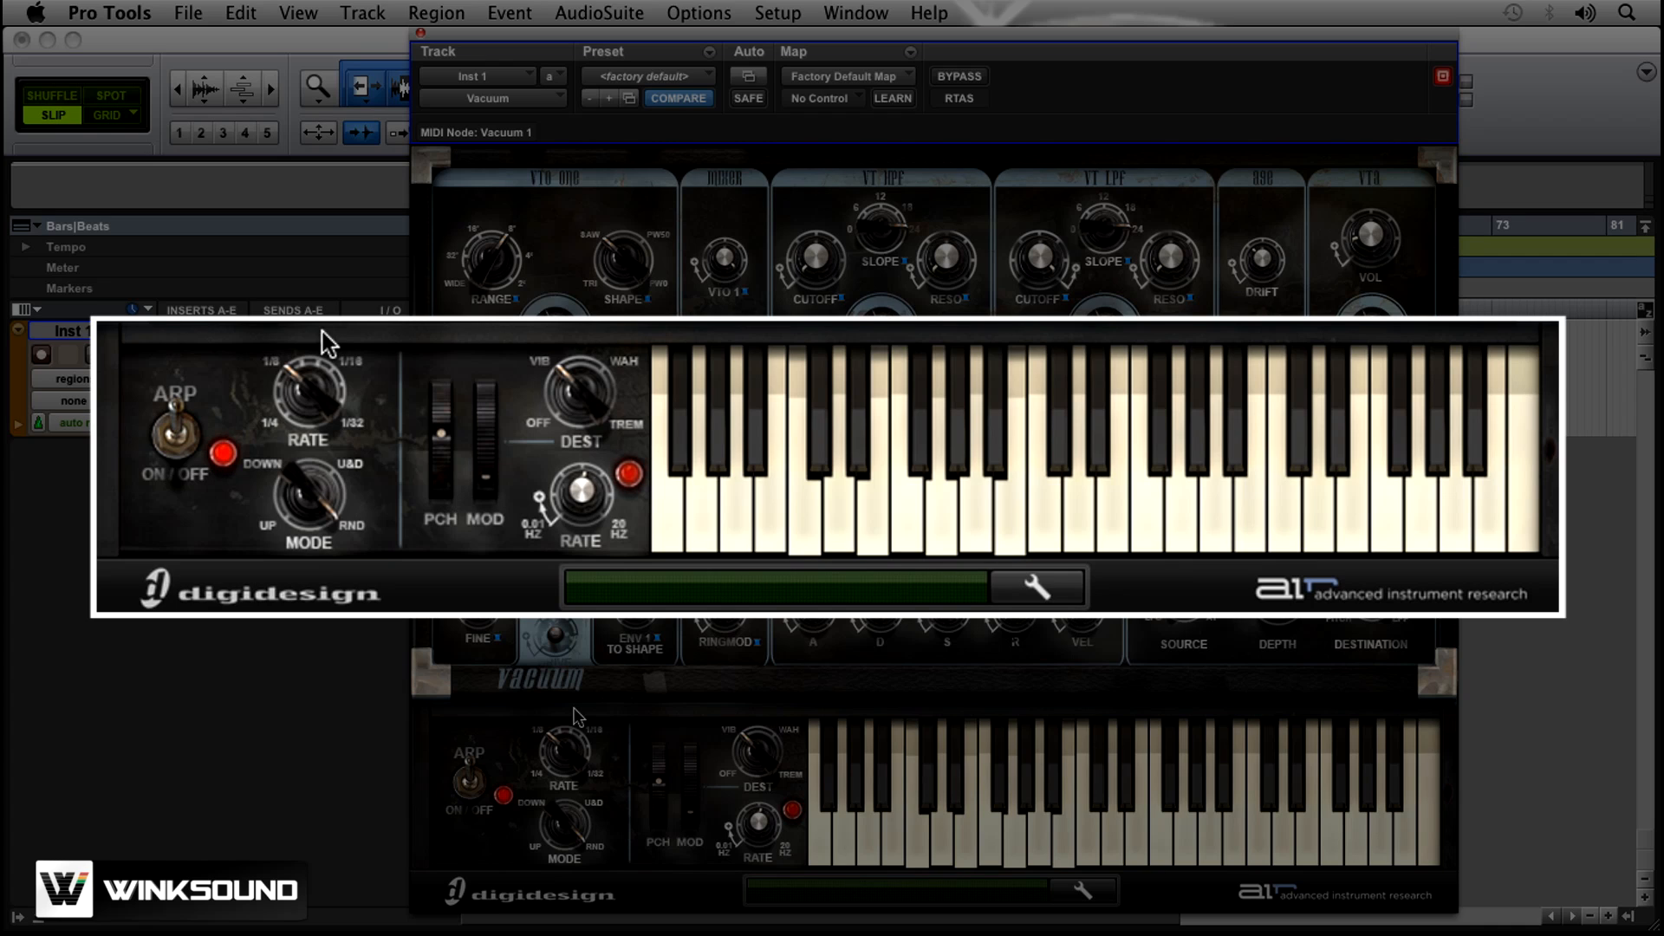